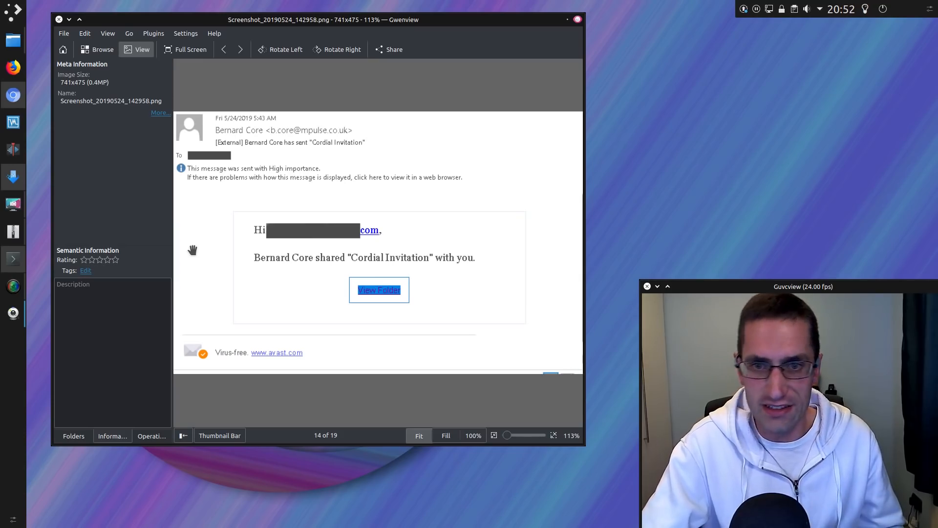
mouse_move(226, 267)
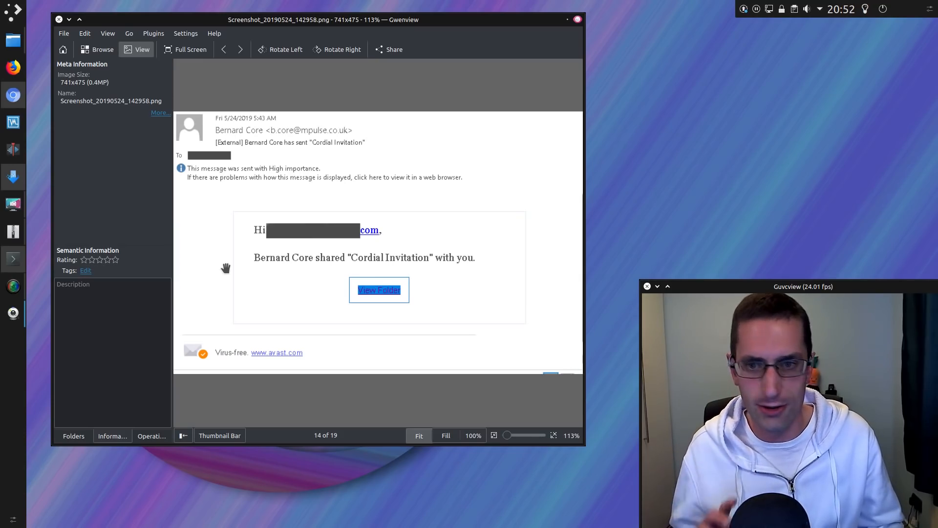
mouse_move(236, 262)
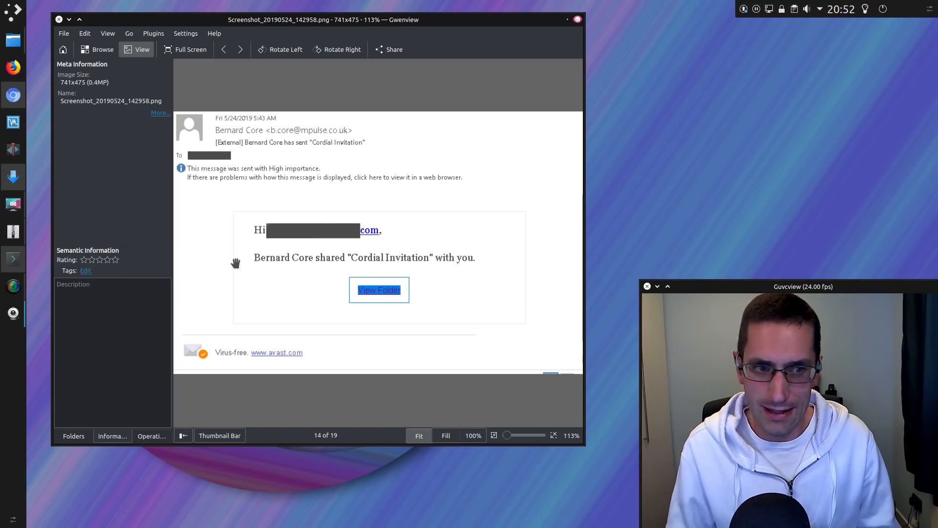
mouse_move(235, 230)
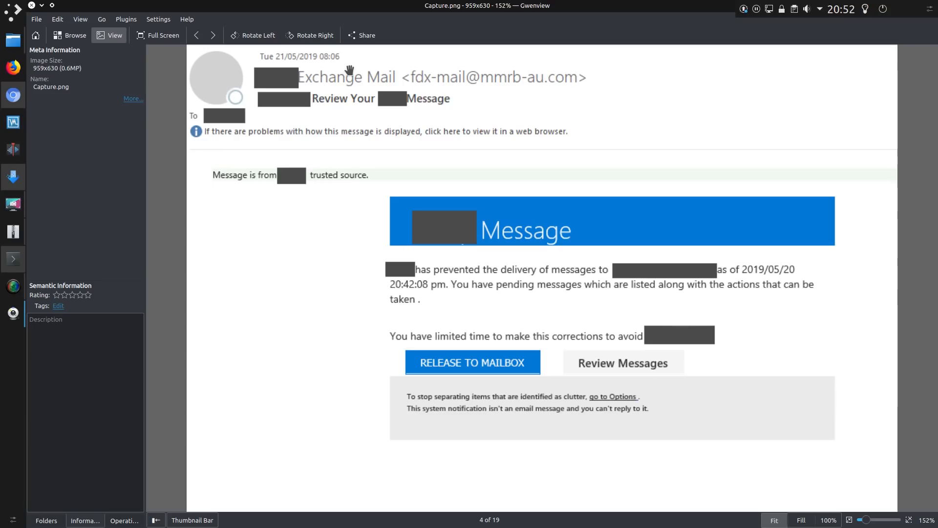
mouse_move(245, 159)
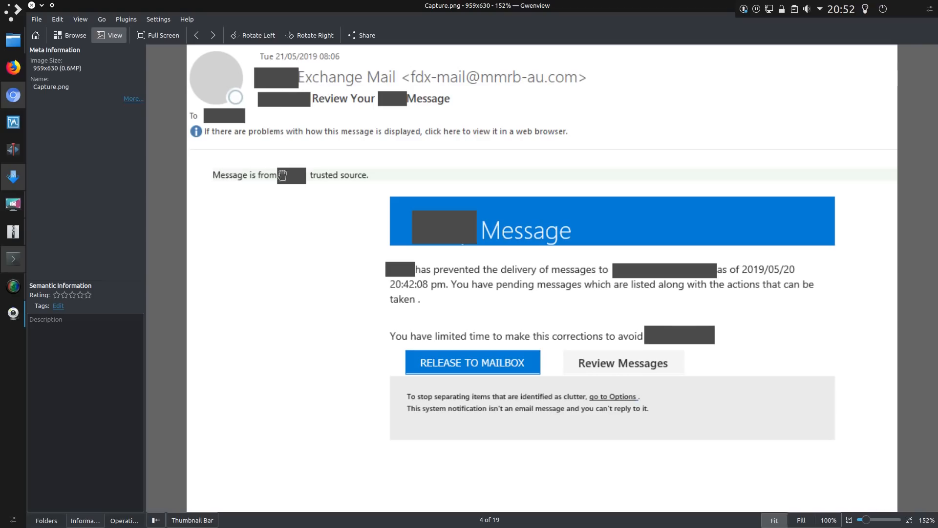
mouse_move(315, 185)
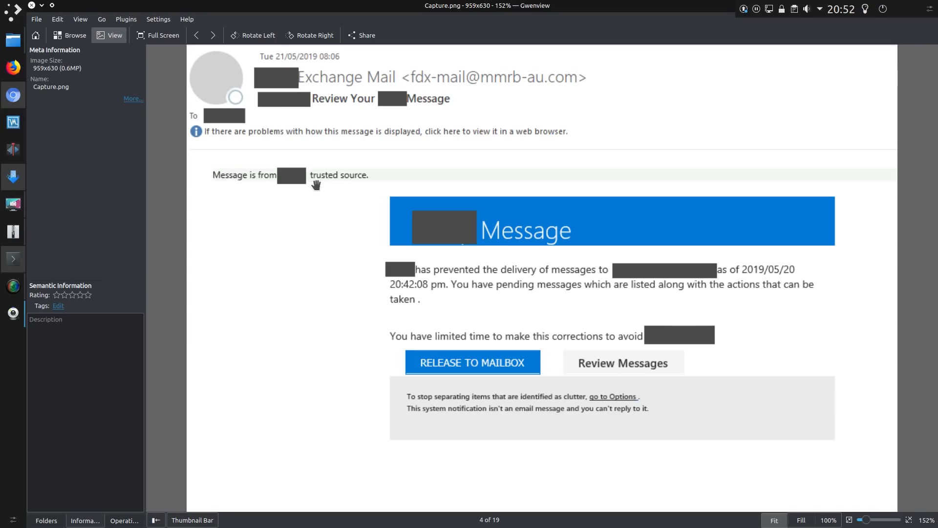
mouse_move(772, 156)
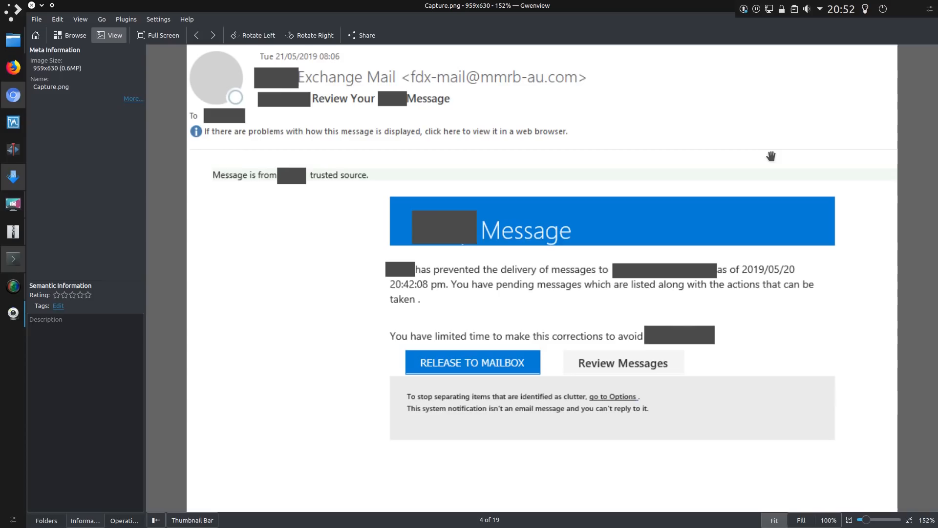
mouse_move(798, 164)
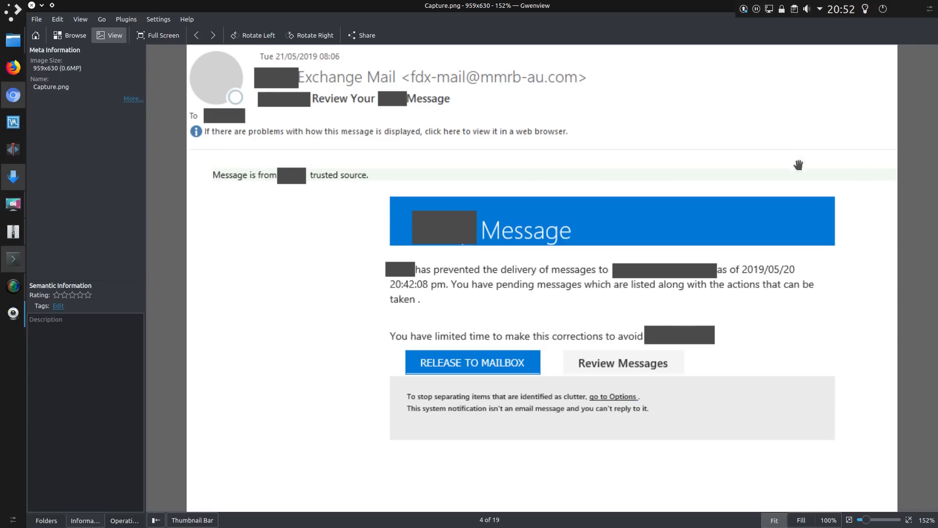
mouse_move(685, 180)
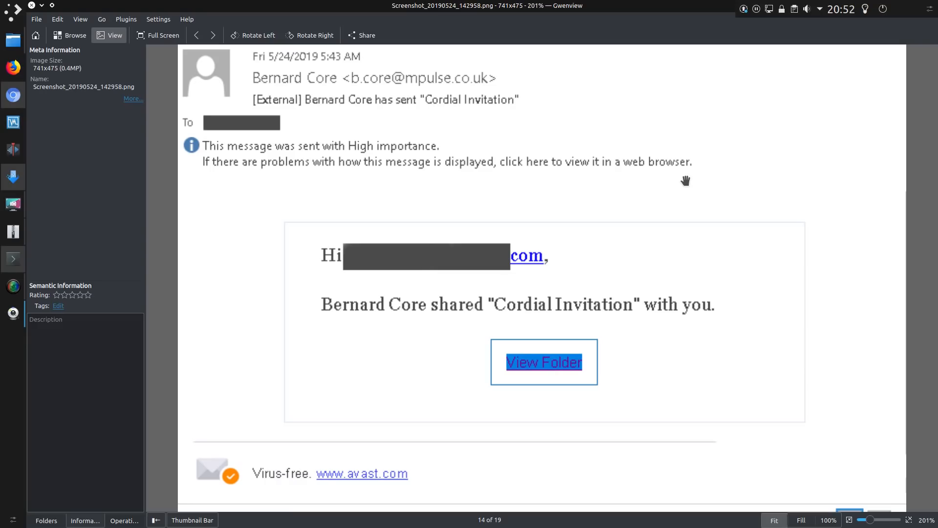
mouse_move(806, 397)
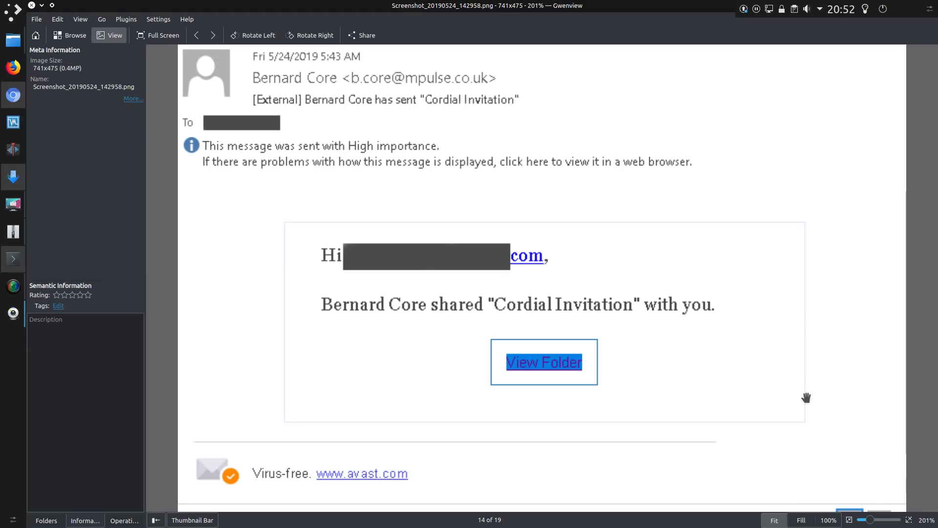
Go back to Screenshot_20190524_142958.png, the Cordial Invitation email, shown enlarged.
left_click(213, 36)
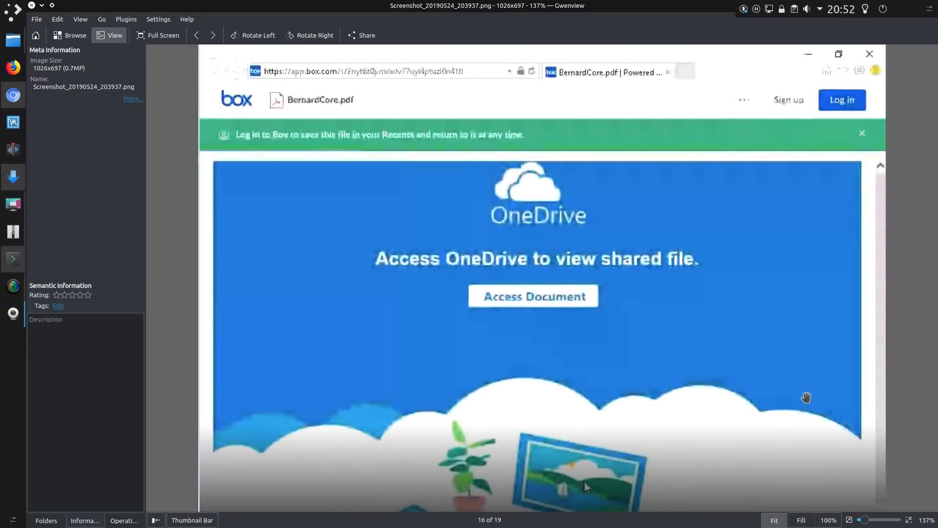
mouse_move(801, 391)
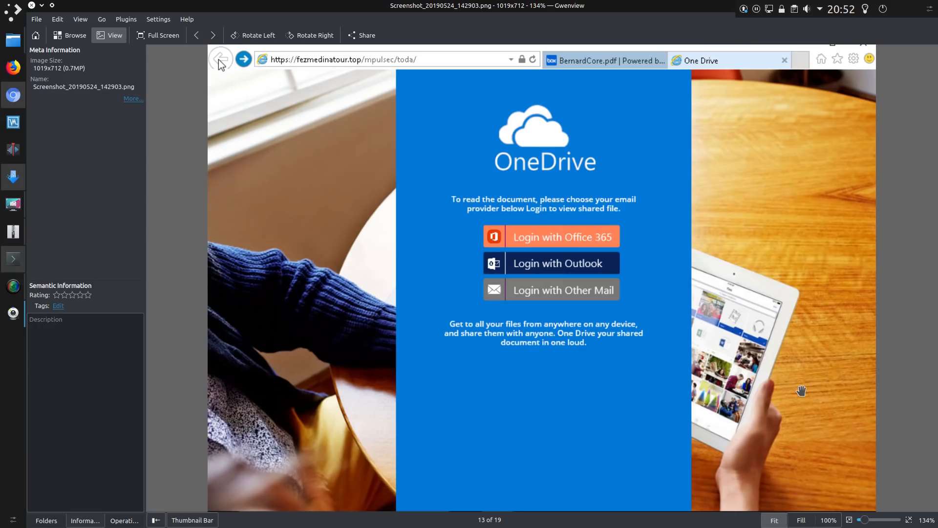
mouse_move(422, 71)
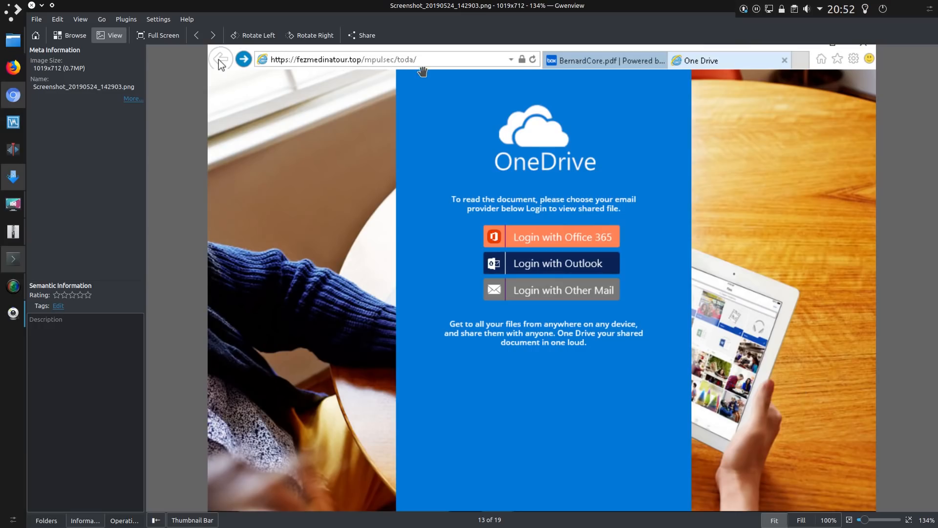
mouse_move(422, 87)
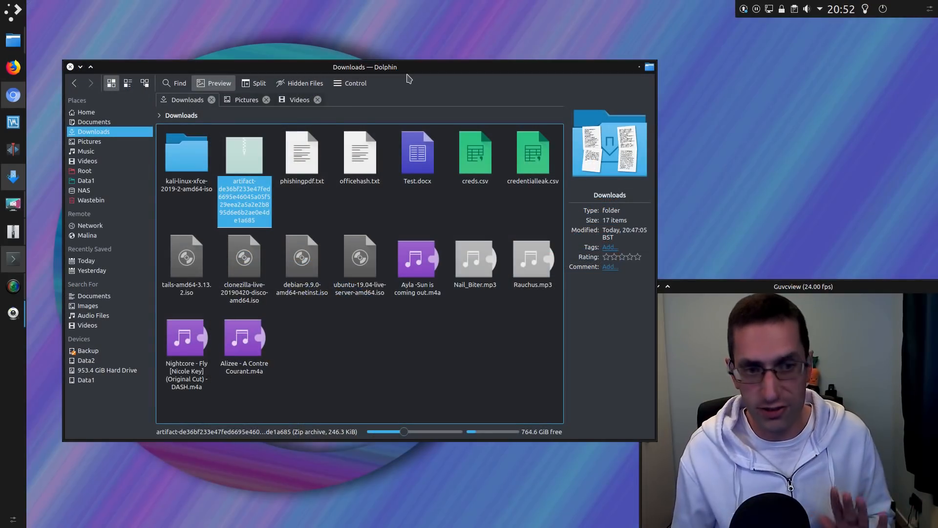
mouse_move(375, 94)
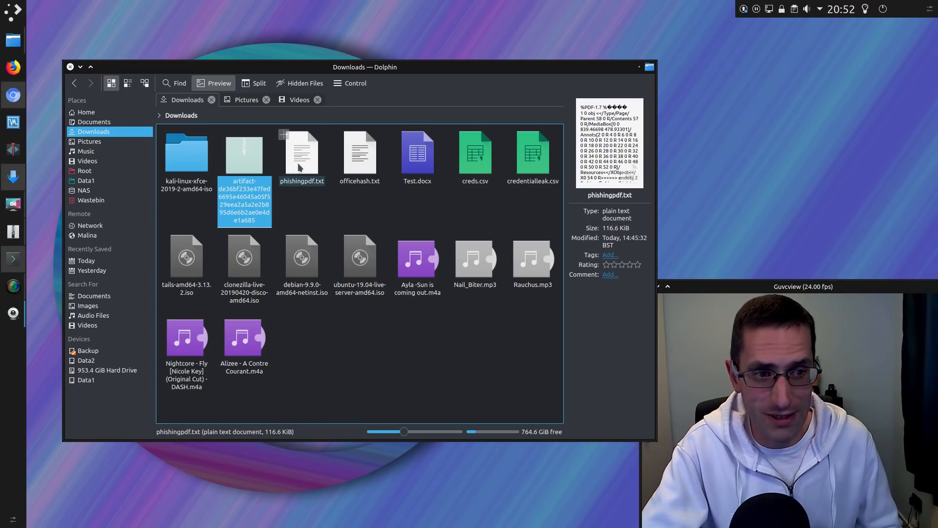
Open phishingpdf.txt in Kate and read through its embedded link URIs and raw PDF content.
double_click(302, 155)
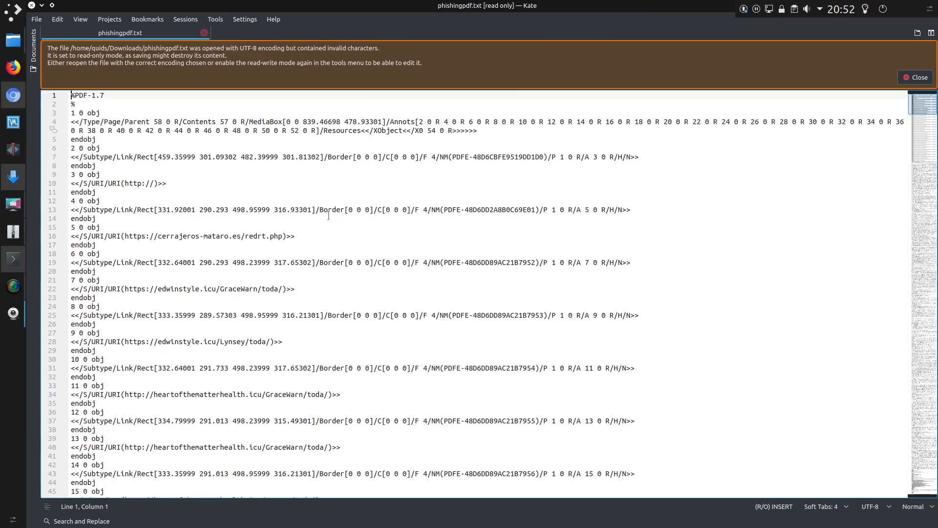
mouse_move(144, 233)
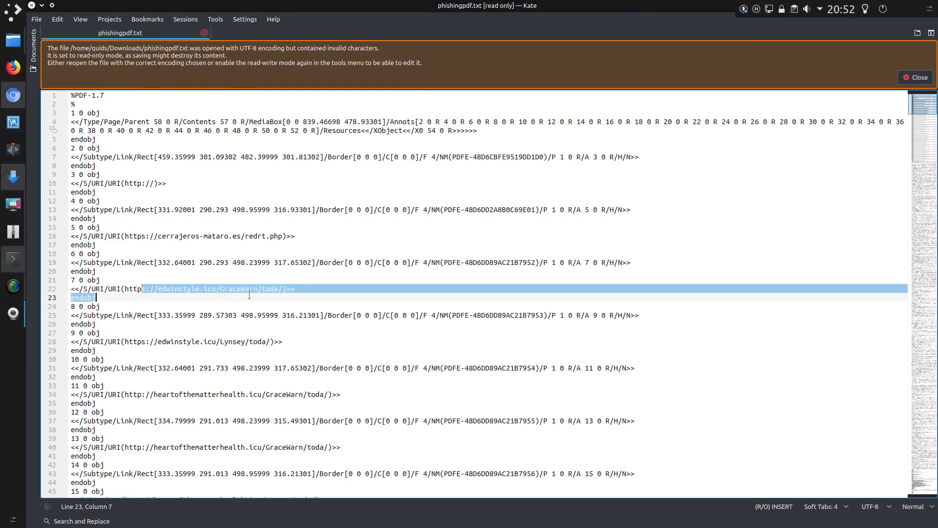
scroll("down", 3)
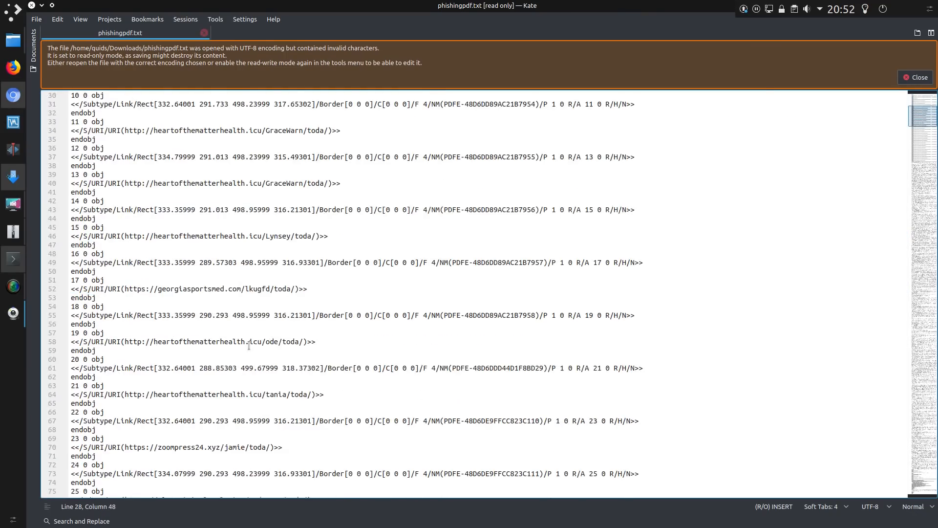
scroll("down", 3)
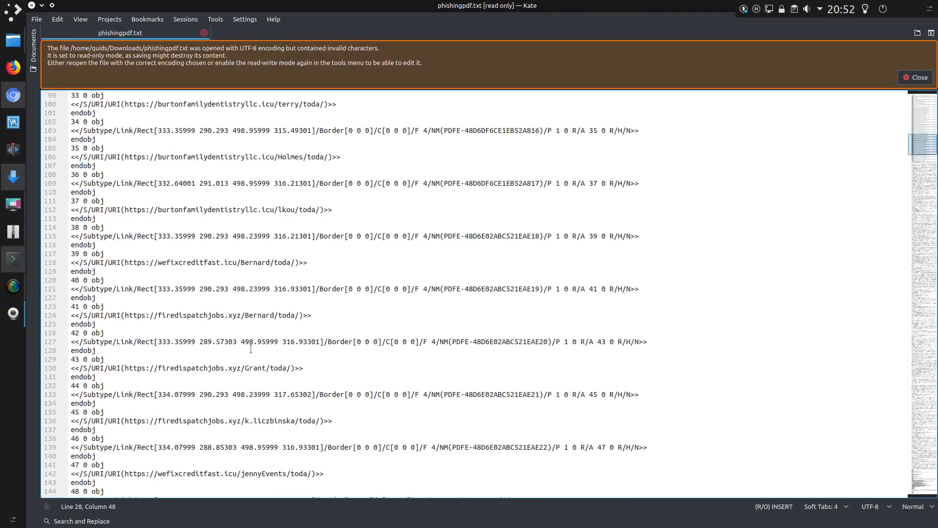
scroll("down", 3)
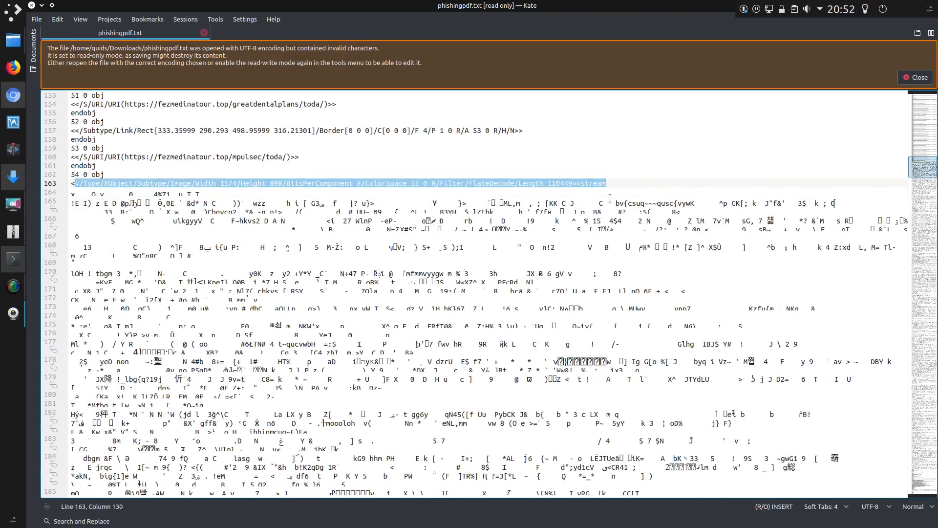
scroll("up", 3)
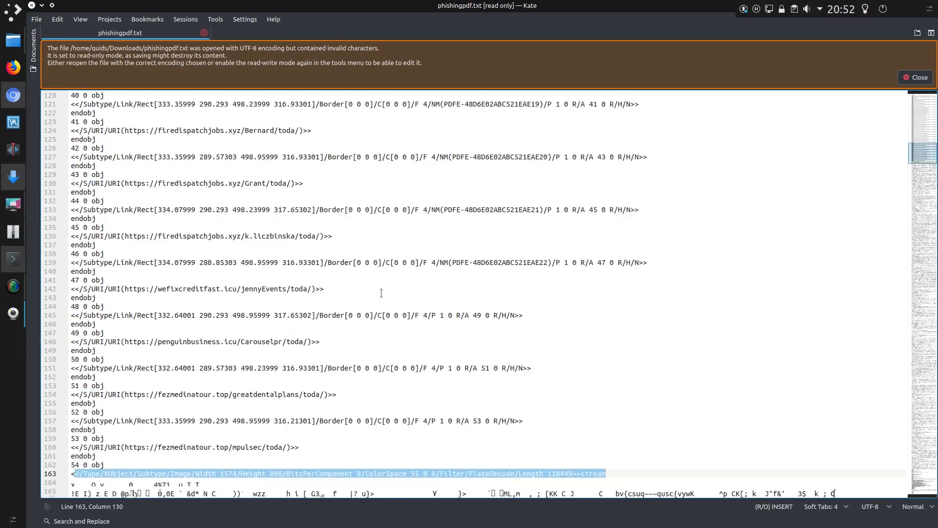
scroll("up", 3)
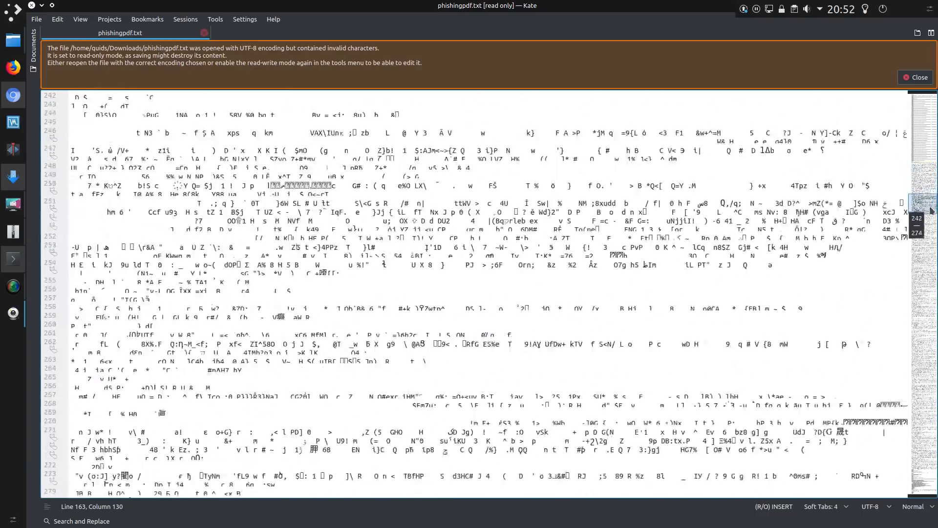
scroll("down", 3)
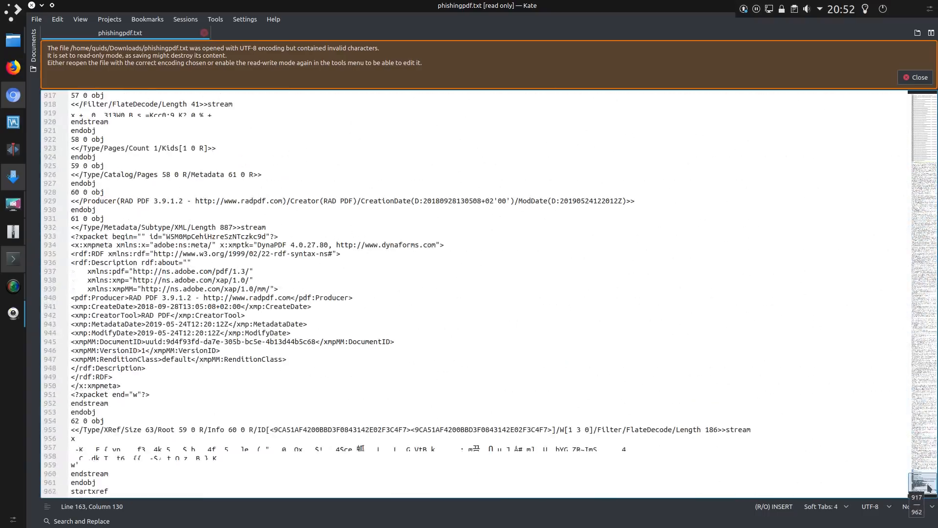
scroll("down", 3)
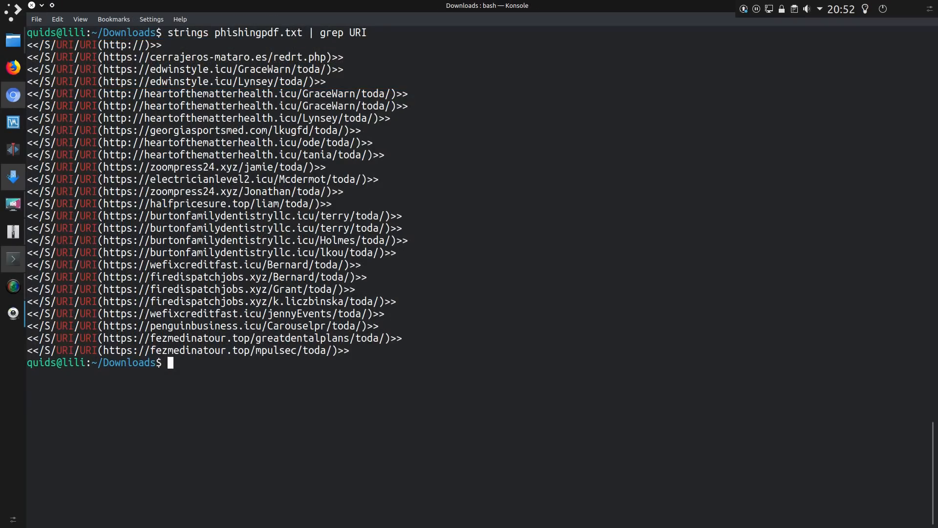
Run strings phishingpdf.txt | grep URI piped through cut to list the bare phishing link URLs.
type("strings phishingpdf.txt | grep URI |")
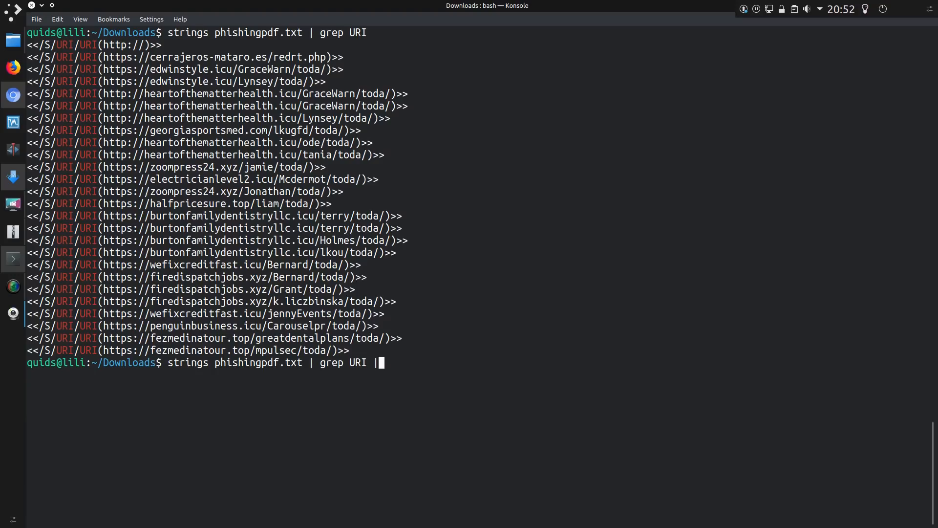
type("cut")
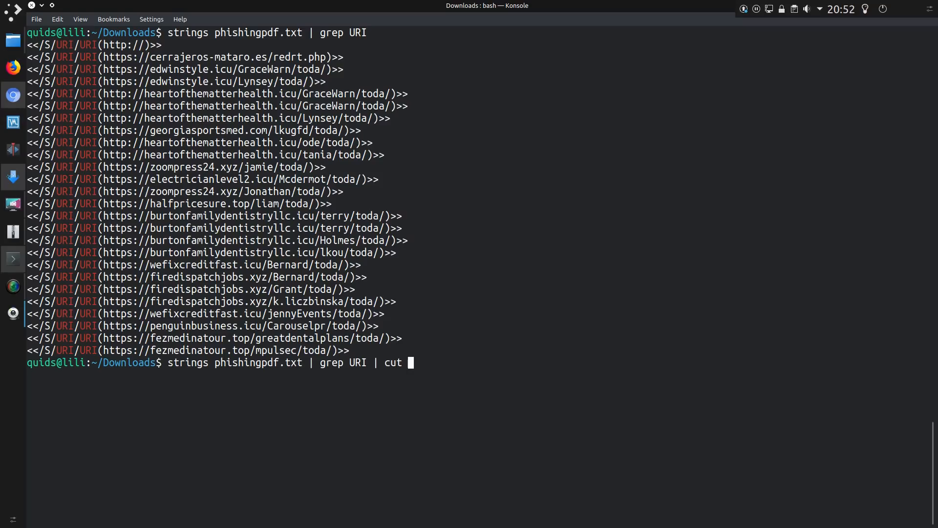
type("-f 2 -d \\( | cut -f 1 -d \\)")
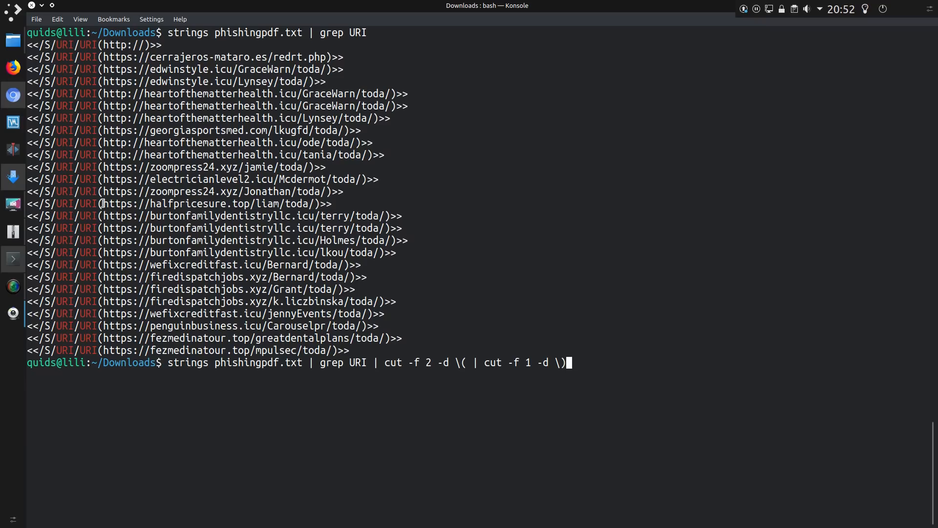
mouse_move(516, 215)
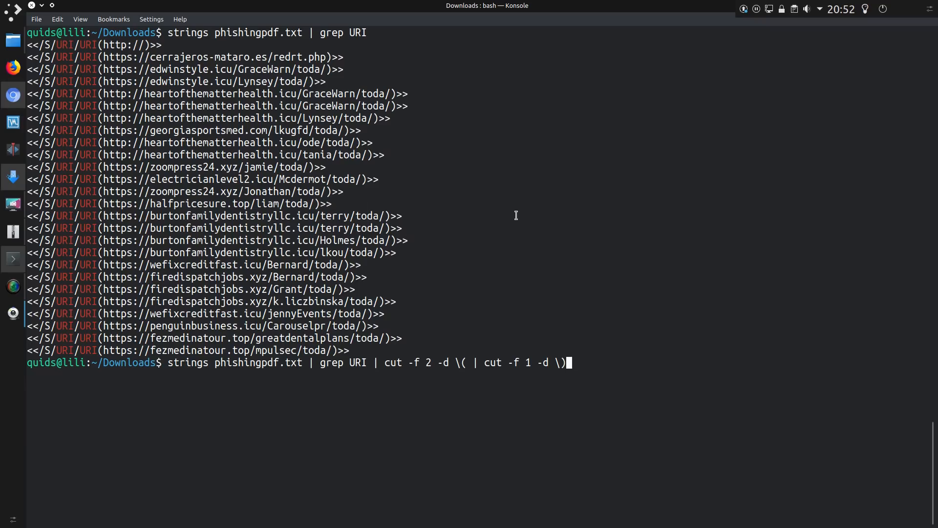
key("Return")
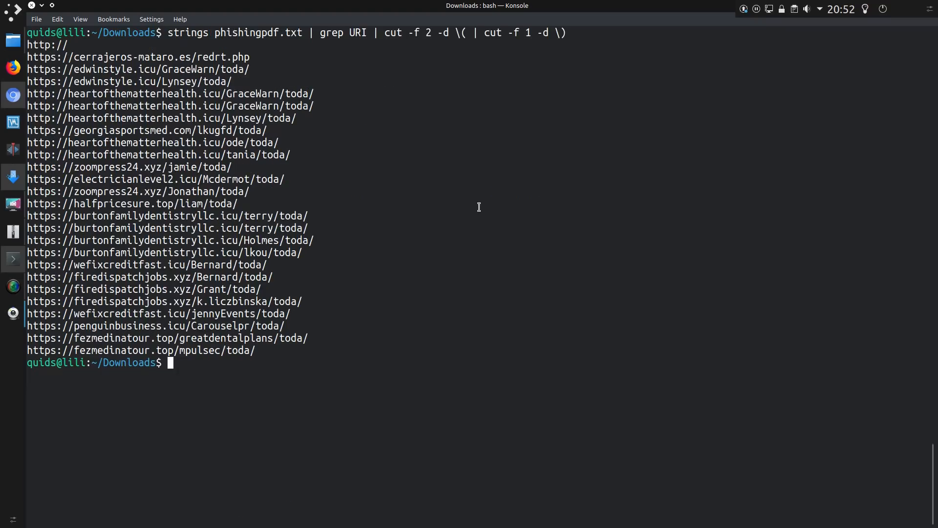
mouse_move(273, 124)
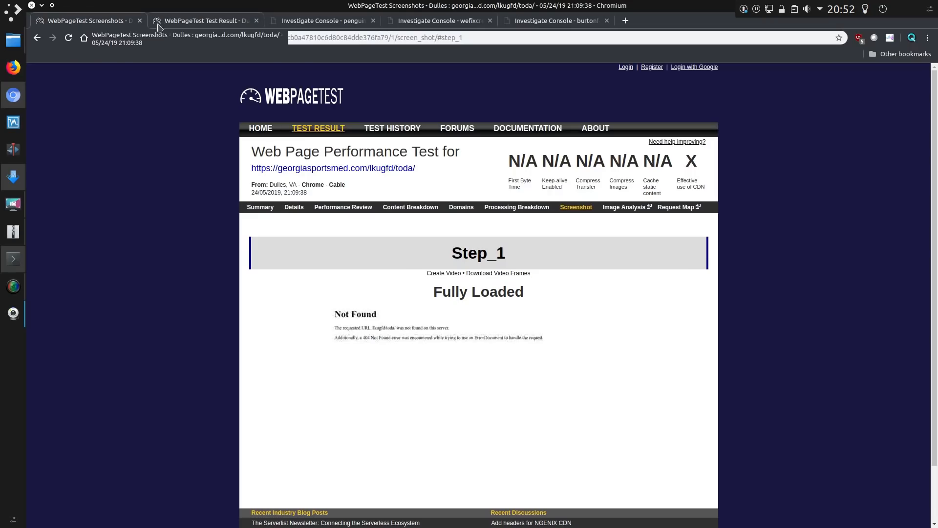
View the penguinbusiness.icu WebPageTest result, then its Cisco Umbrella Investigate page rated Severe.
left_click(203, 21)
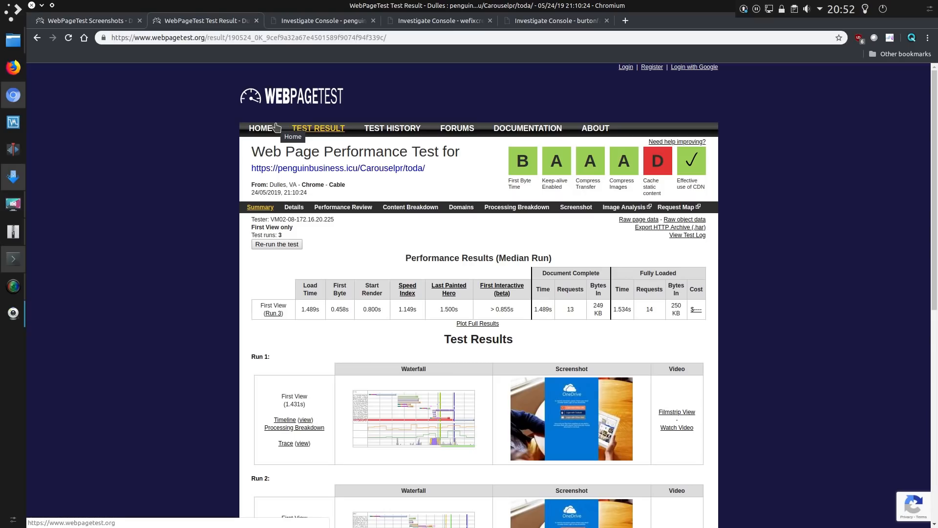
mouse_move(316, 20)
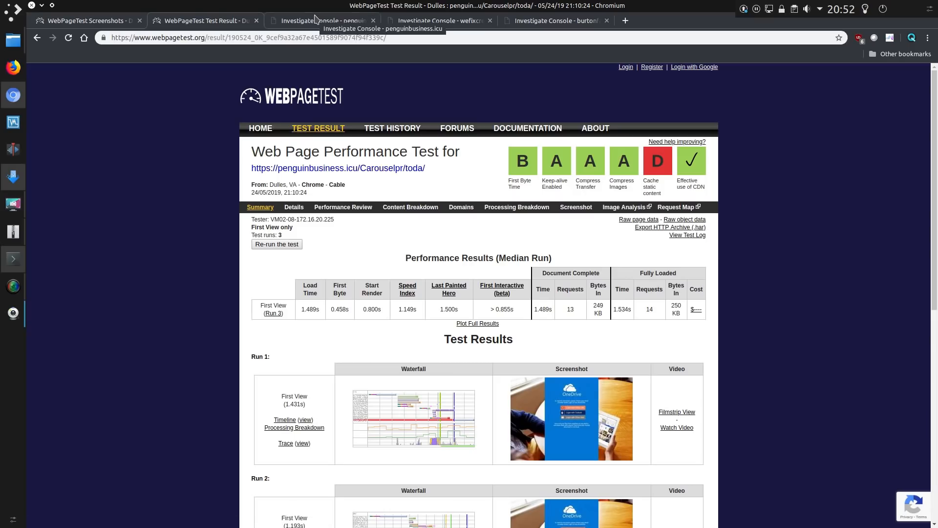
left_click(320, 20)
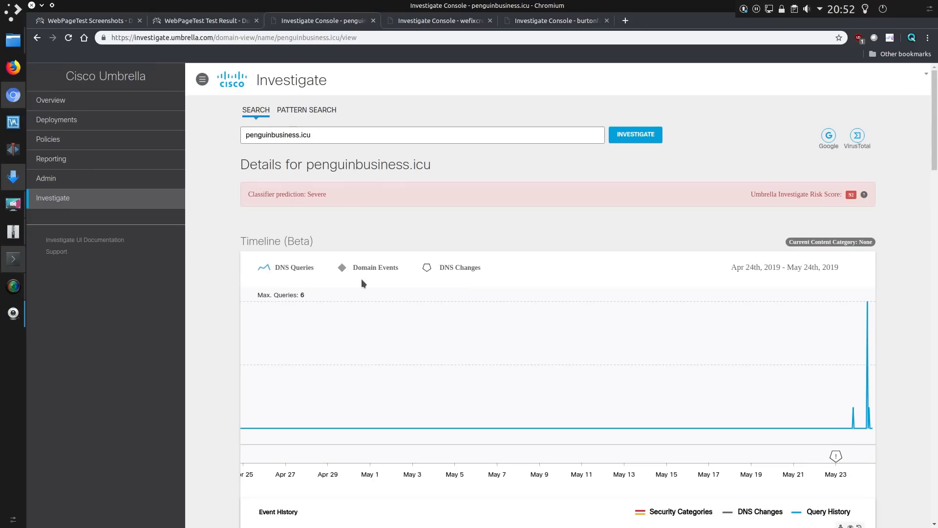
mouse_move(780, 434)
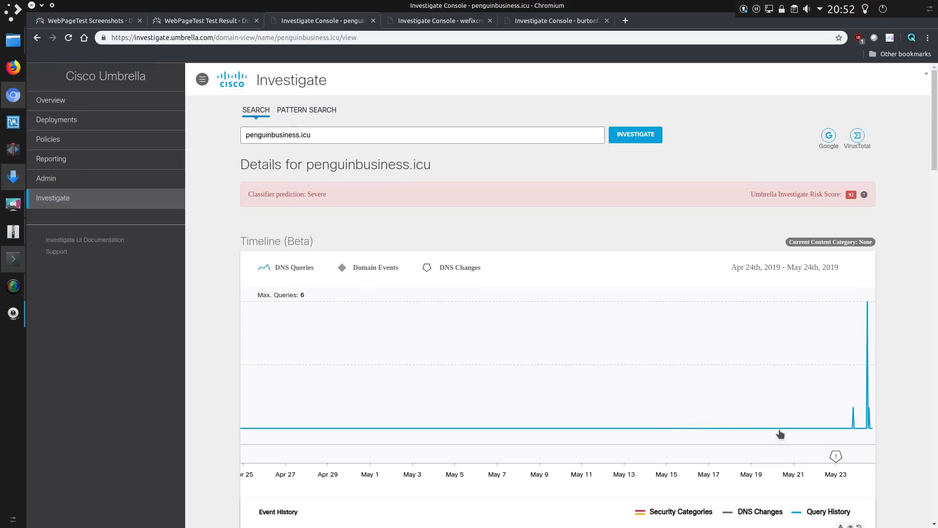
mouse_move(874, 310)
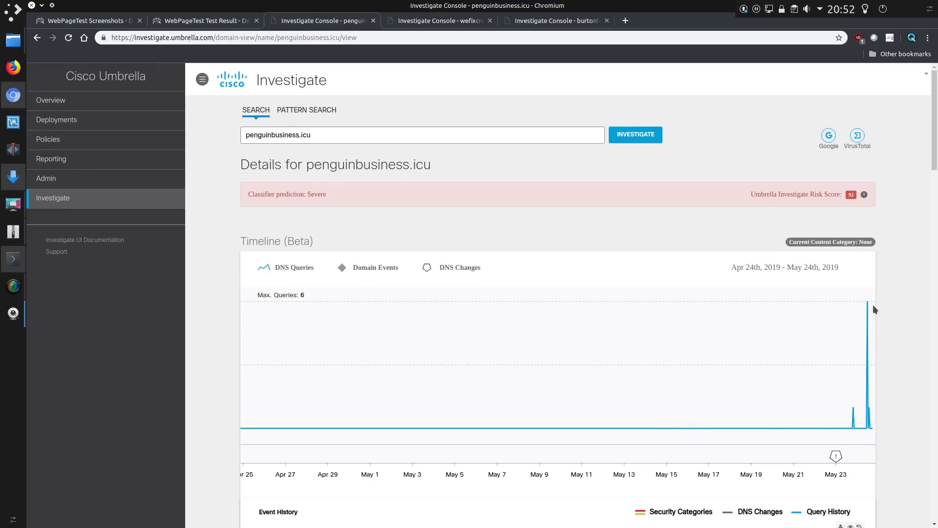
mouse_move(339, 159)
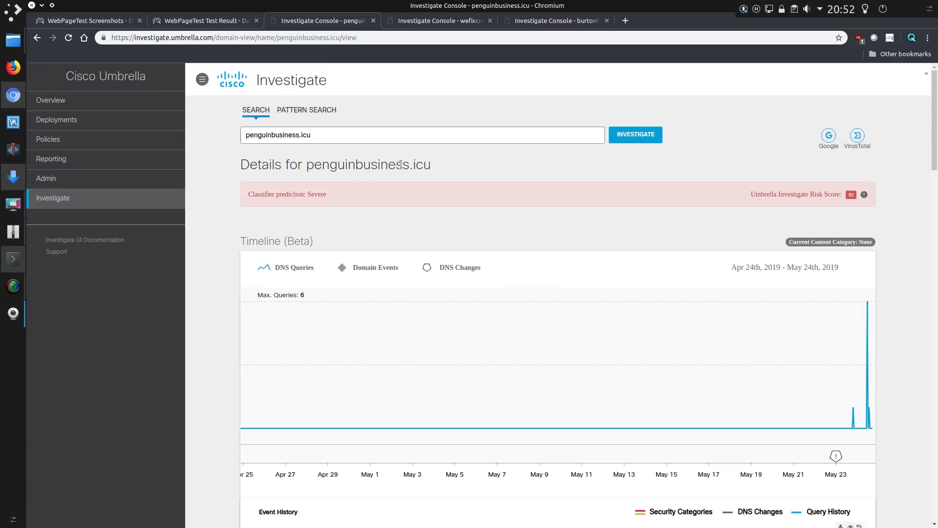
Highlight penguinbusiness.icu's .icu extension, then switch to the wefixcreditfast.icu Investigate details.
double_click(422, 164)
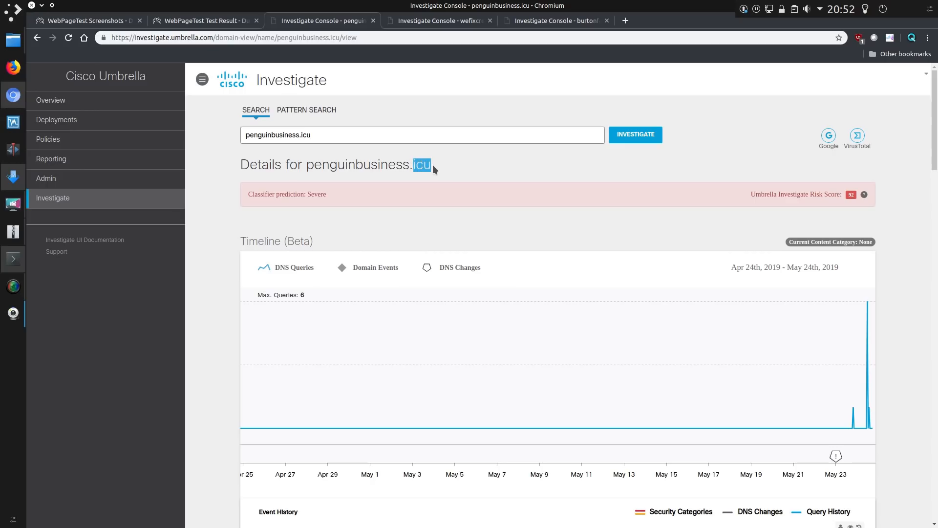
mouse_move(438, 171)
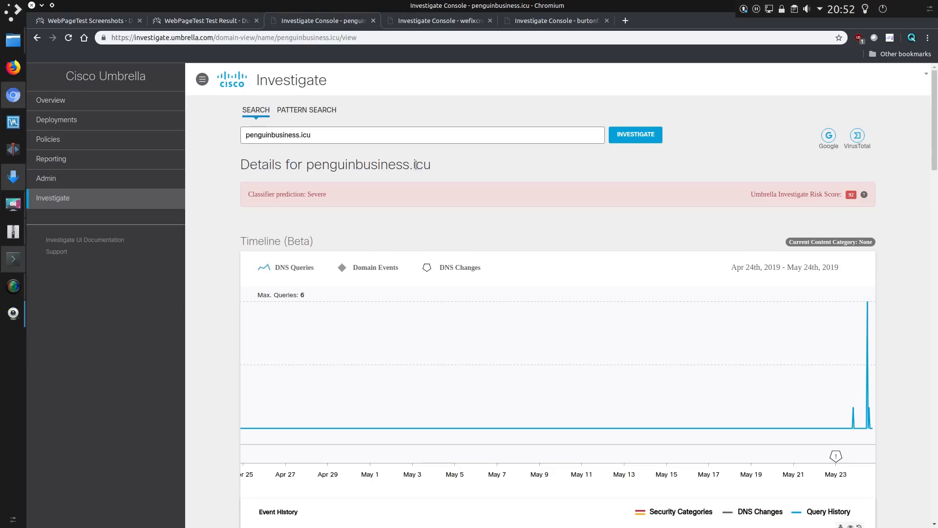
double_click(422, 164)
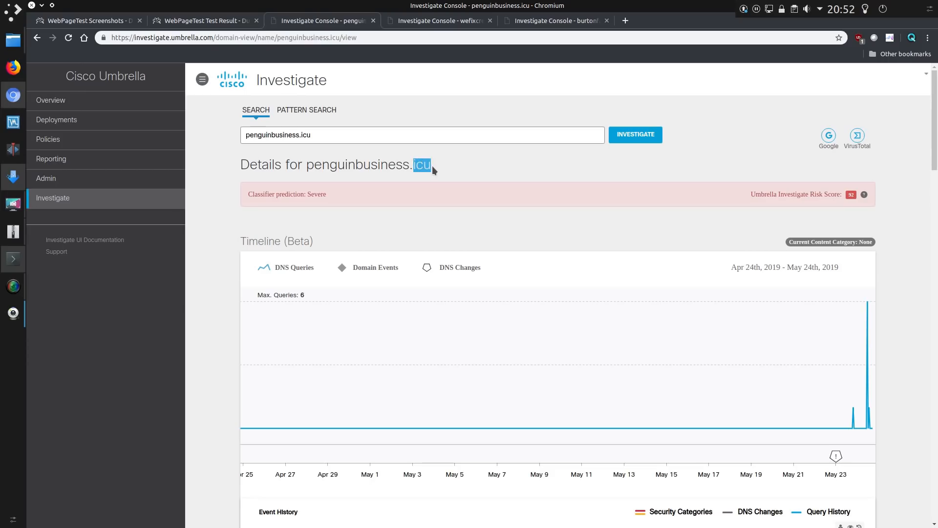
left_click(440, 20)
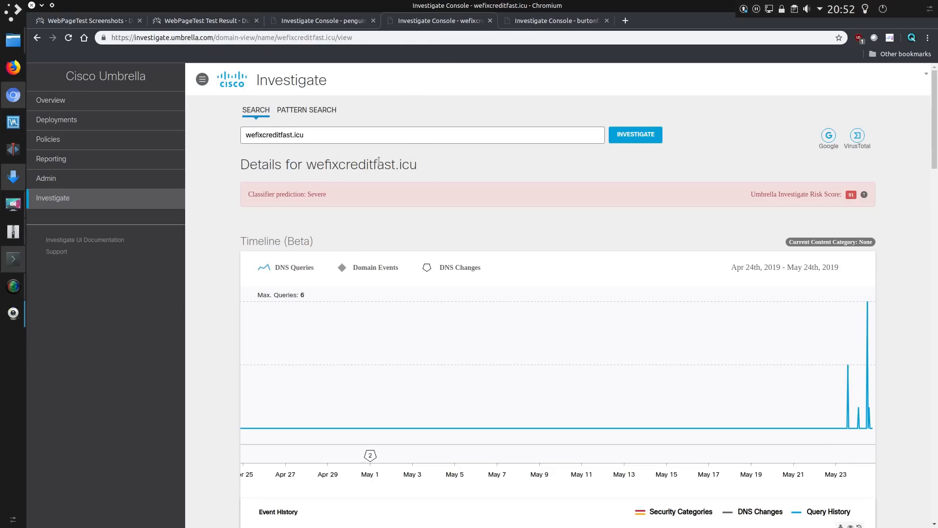
mouse_move(871, 311)
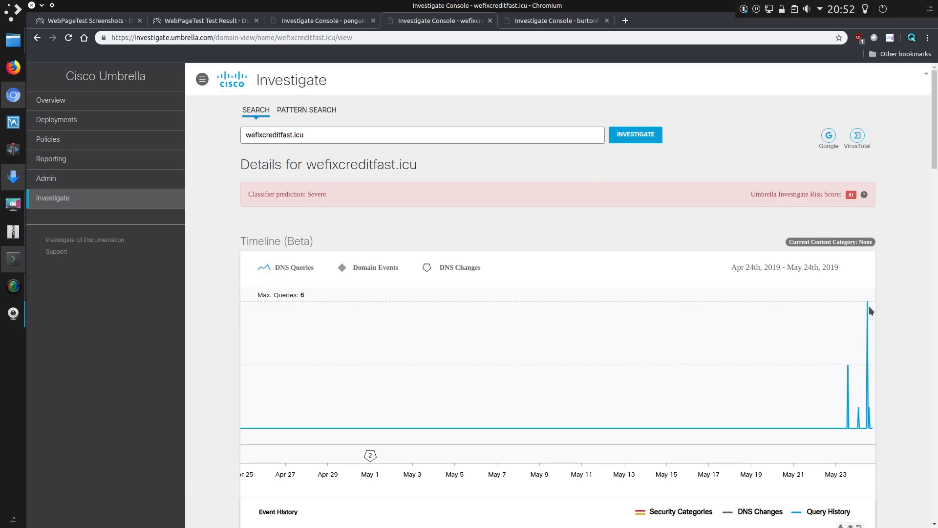
mouse_move(848, 365)
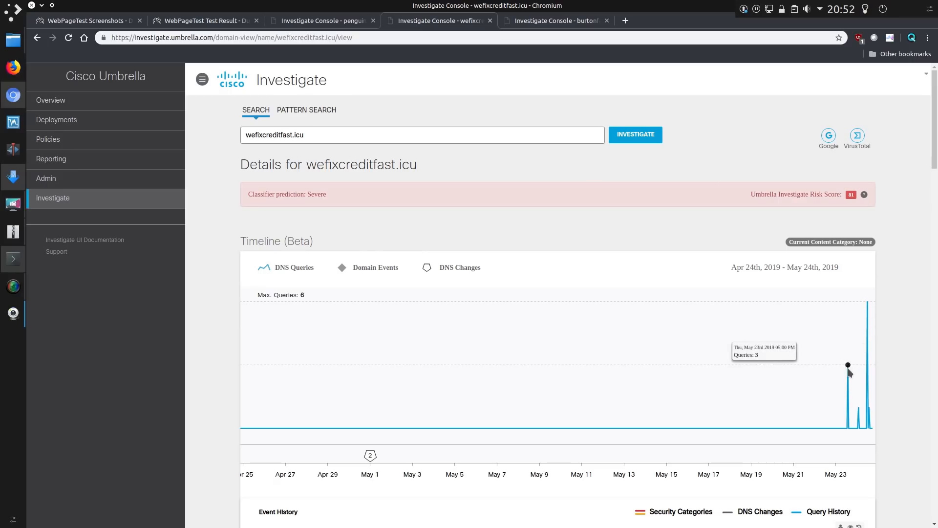
Review wefixcreditfast.icu's four DNS resolution IPs and WHOIS record, then return to penguinbusiness.icu.
scroll("down", 3)
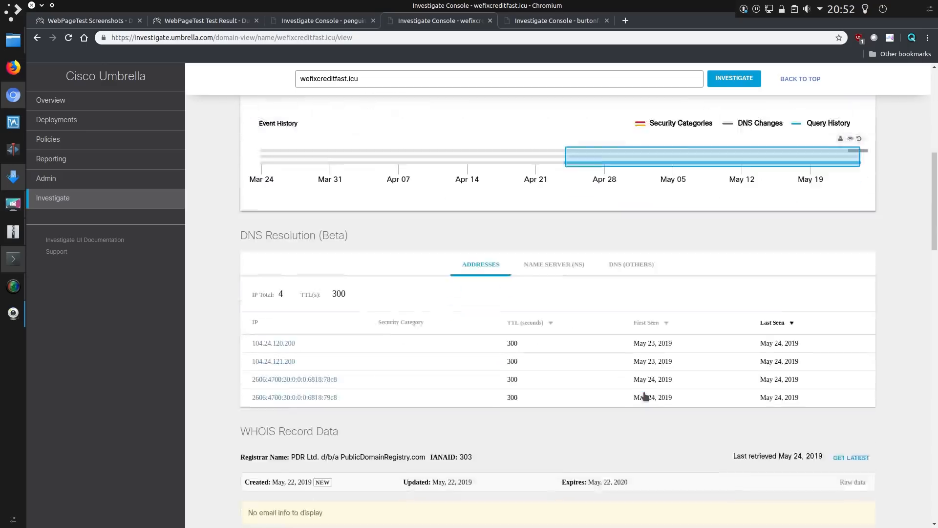
scroll("down", 3)
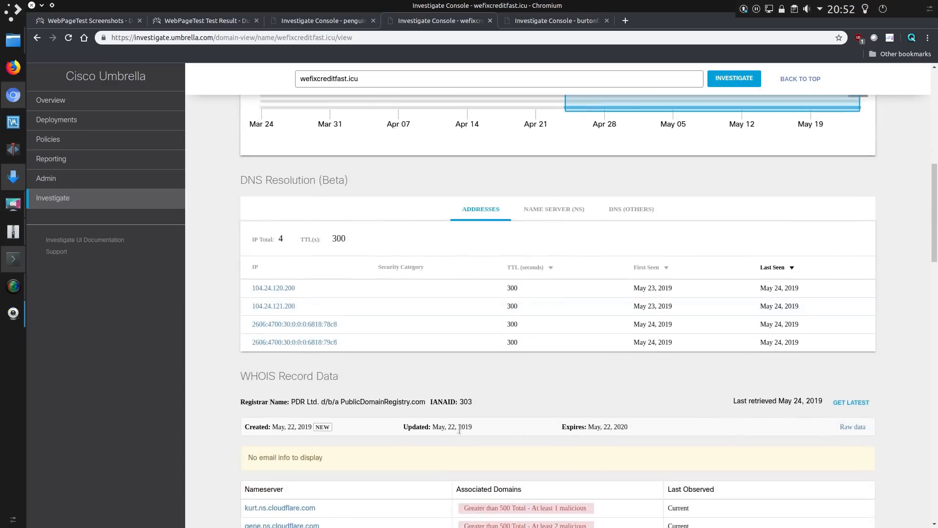
mouse_move(838, 15)
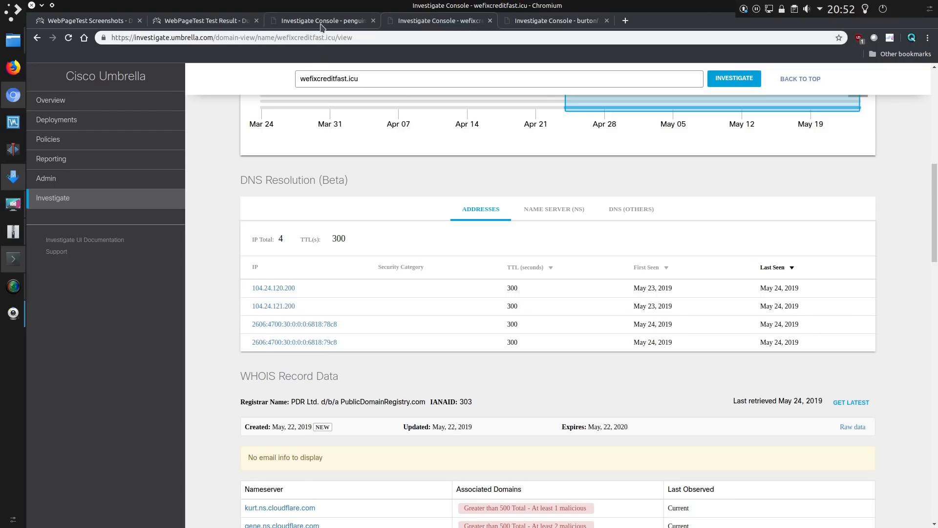
left_click(324, 20)
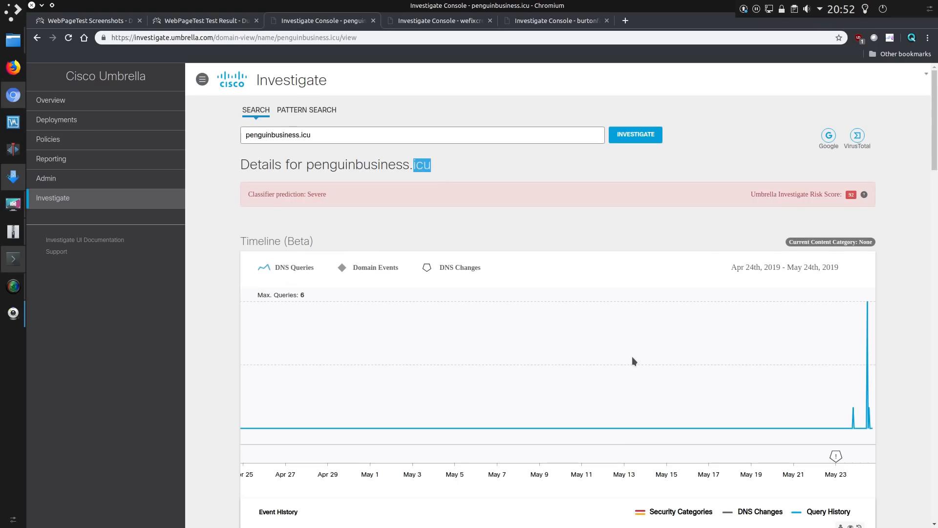
Check penguinbusiness.icu's two DNS IPs and WHOIS data, then bring up burtonfamilydentistryllc.icu.
scroll("down", 3)
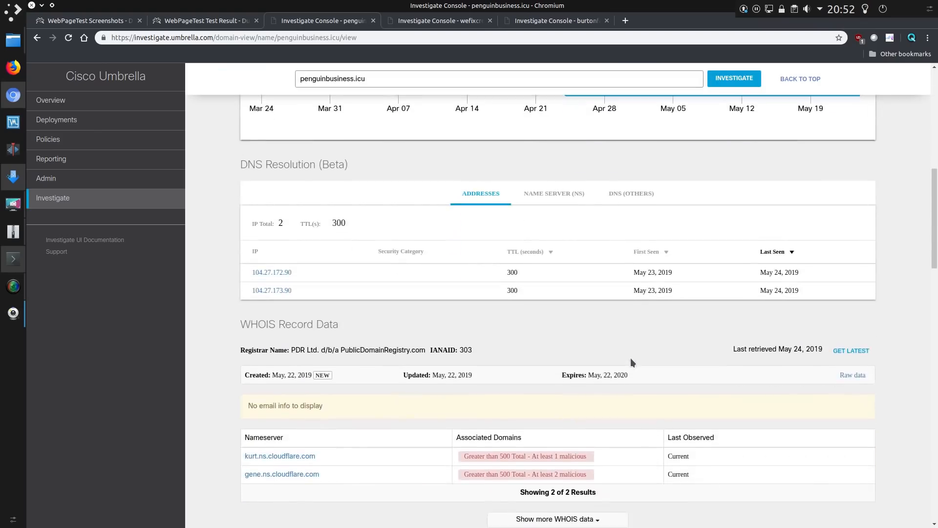
mouse_move(627, 361)
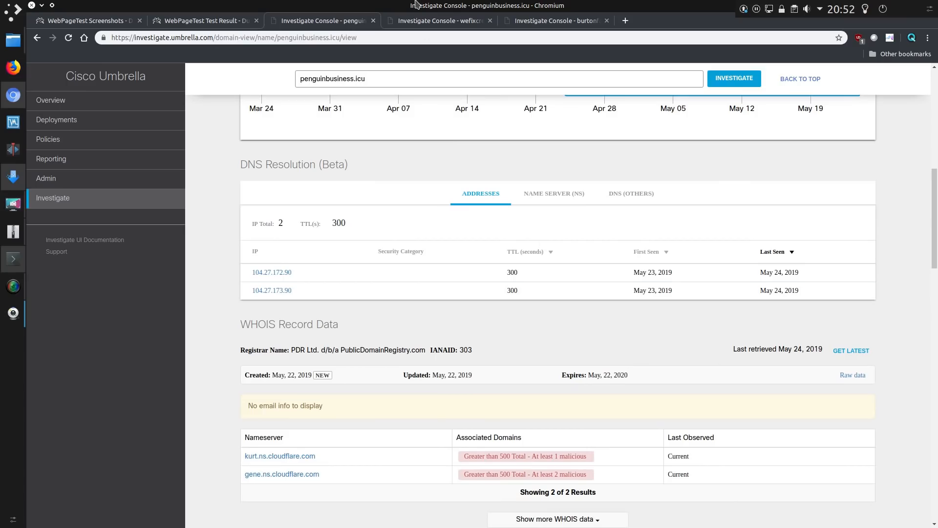
left_click(550, 21)
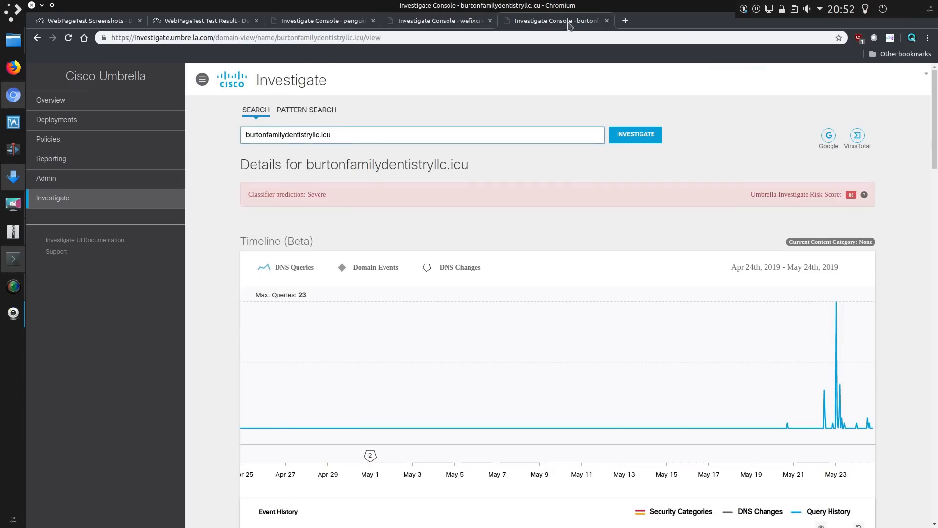
mouse_move(816, 308)
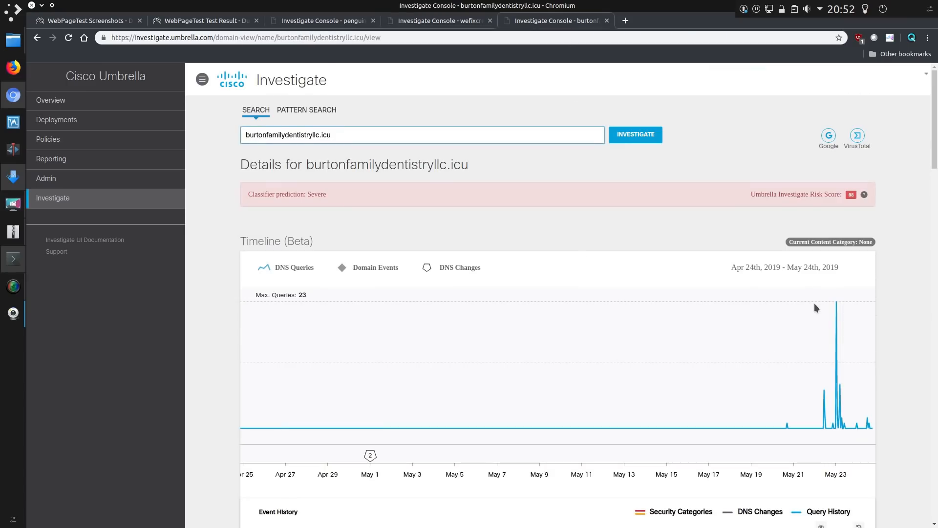
mouse_move(829, 396)
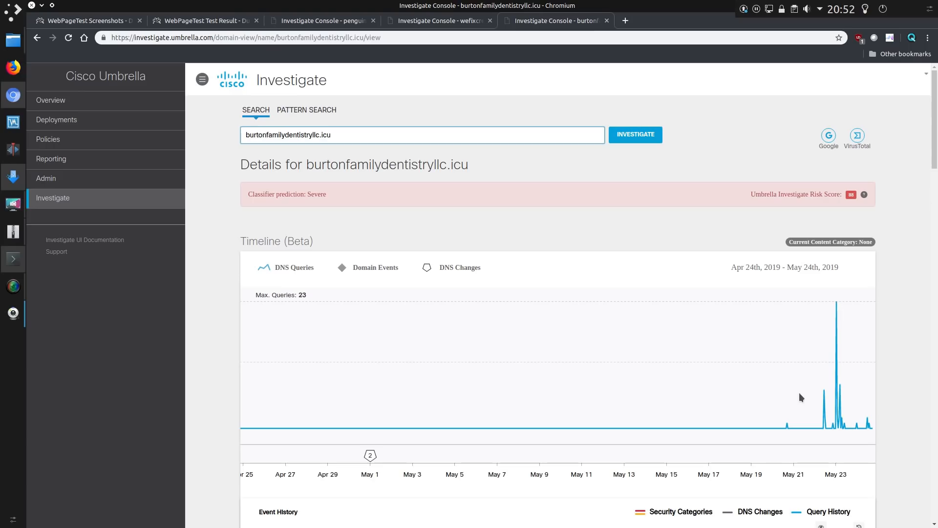
Review burtonfamilydentistryllc.icu's four IPs and WHOIS, then look up block-listed zoompress24.xyz with risk score 100.
scroll("down", 3)
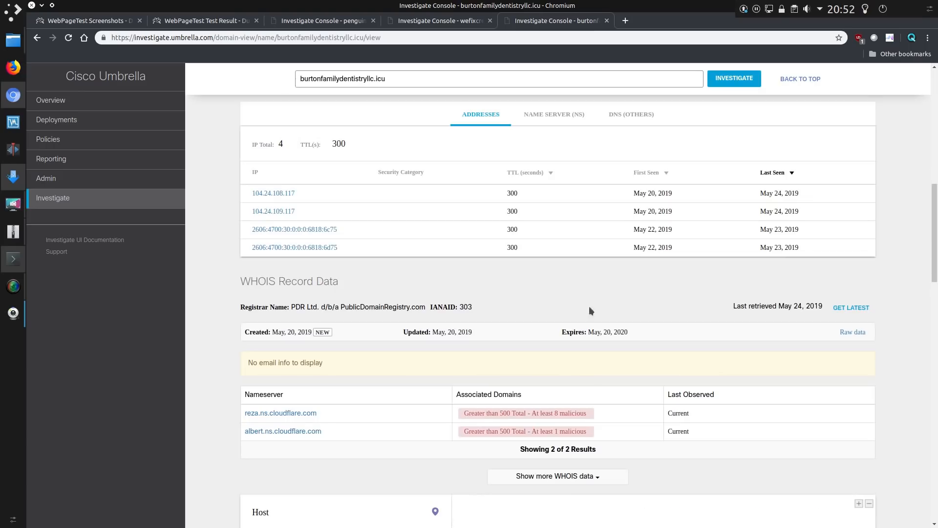
mouse_move(416, 336)
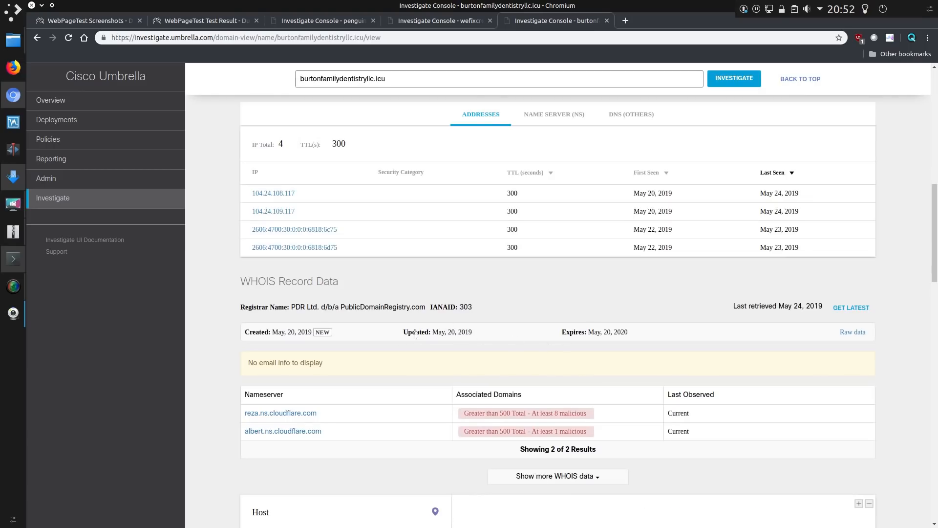
left_click(553, 20)
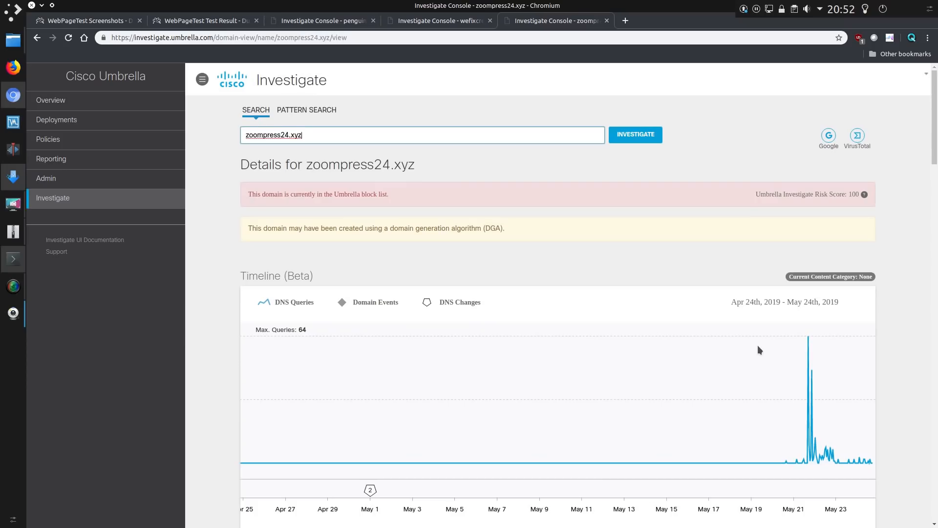
mouse_move(813, 346)
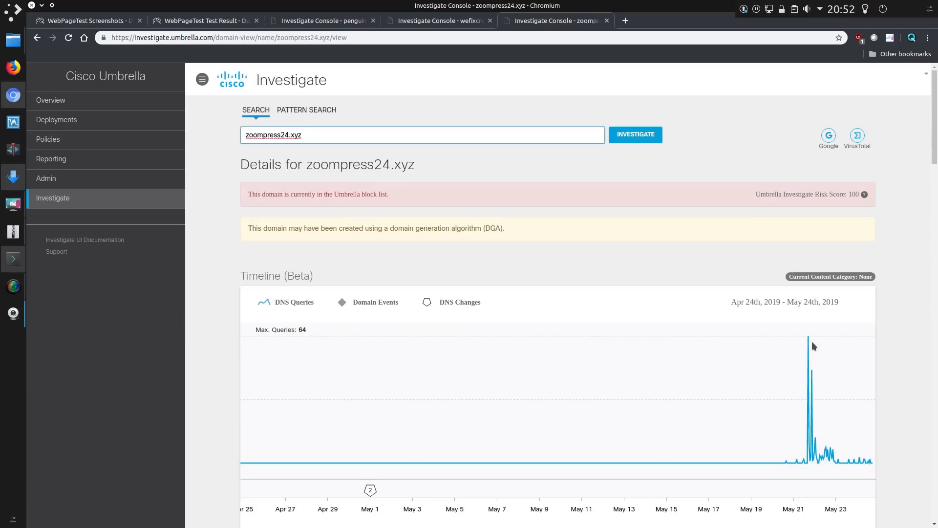